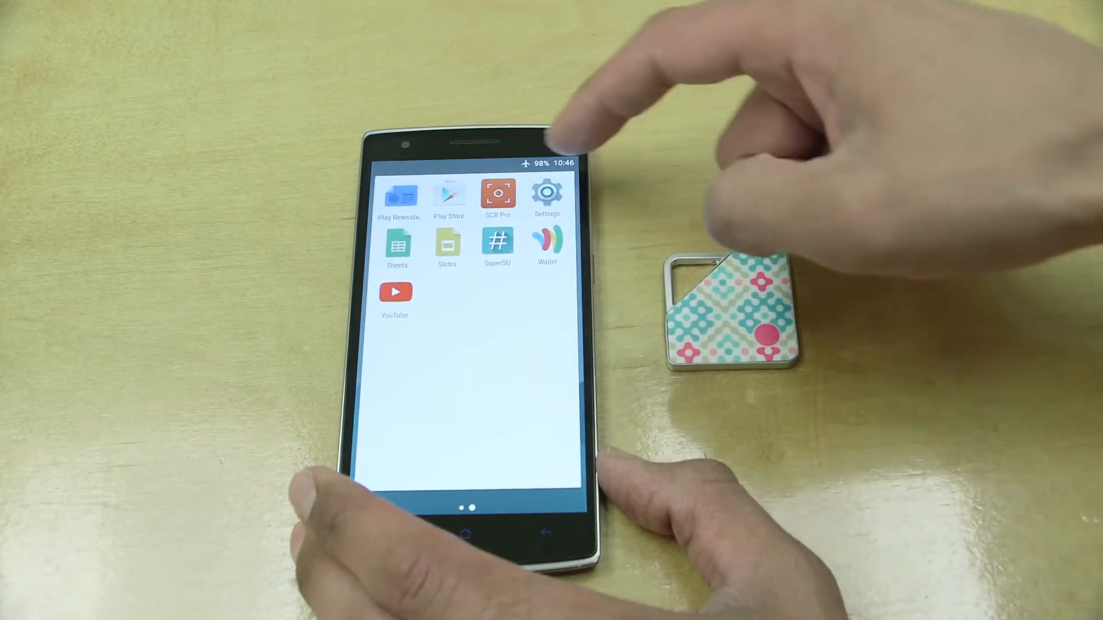
pyautogui.click(547, 194)
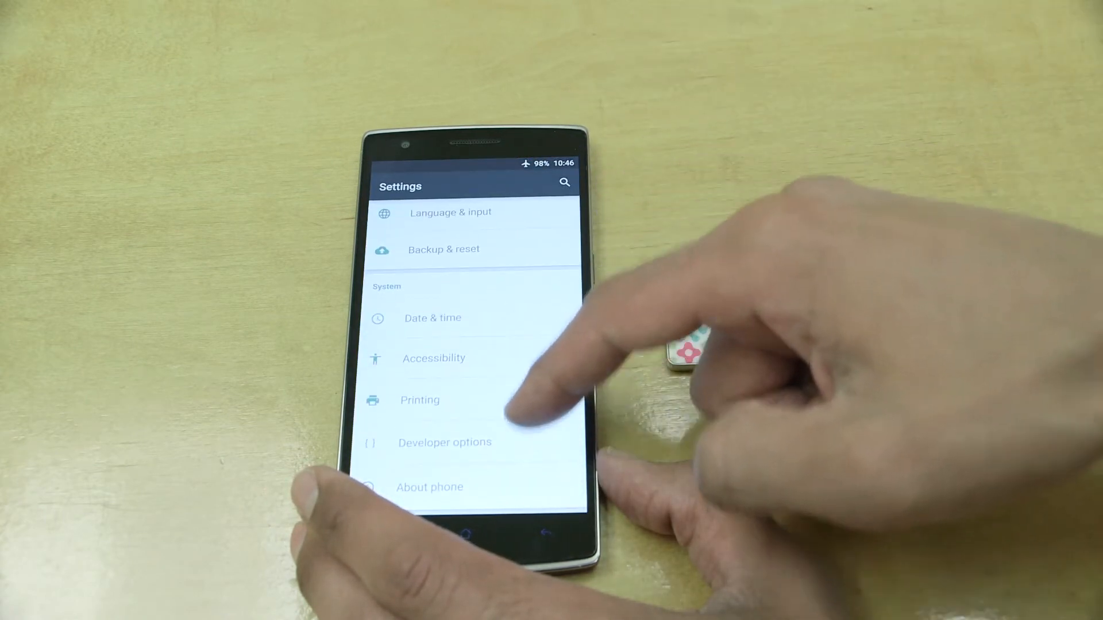